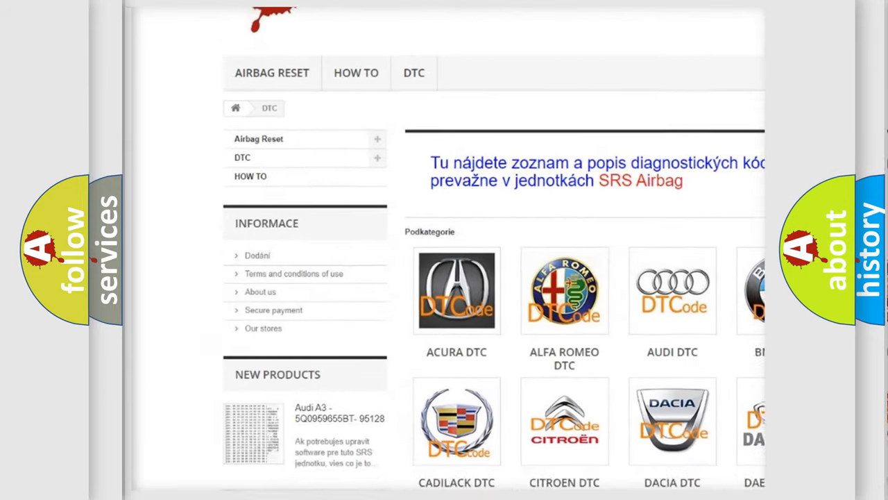
Step: Scroll the DTC page down to the grid of car manufacturer categories
scroll("down", 3)
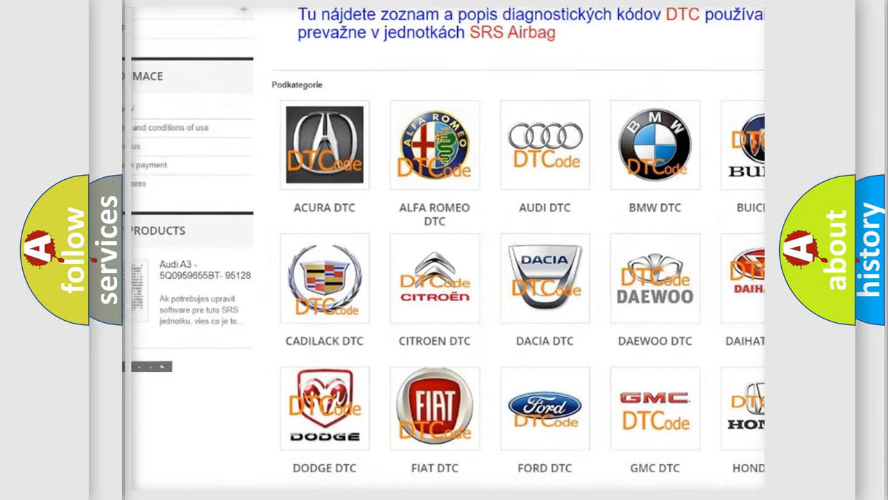
scroll("down", 3)
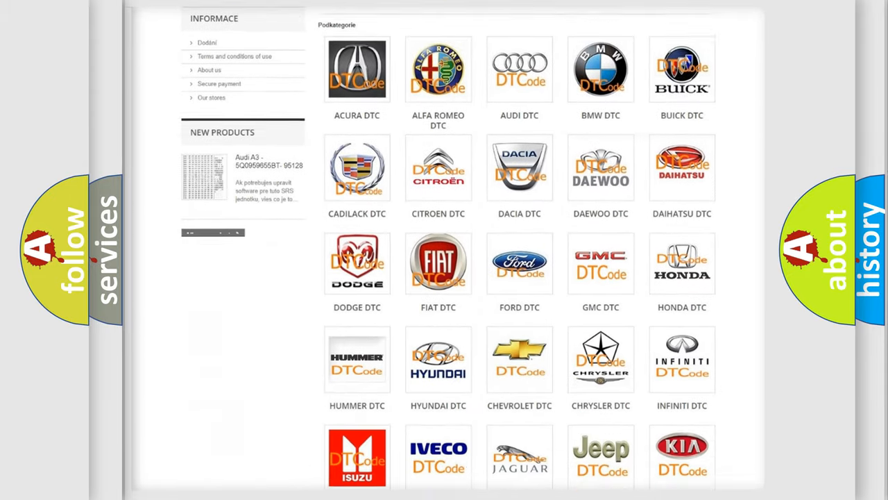
scroll("down", 3)
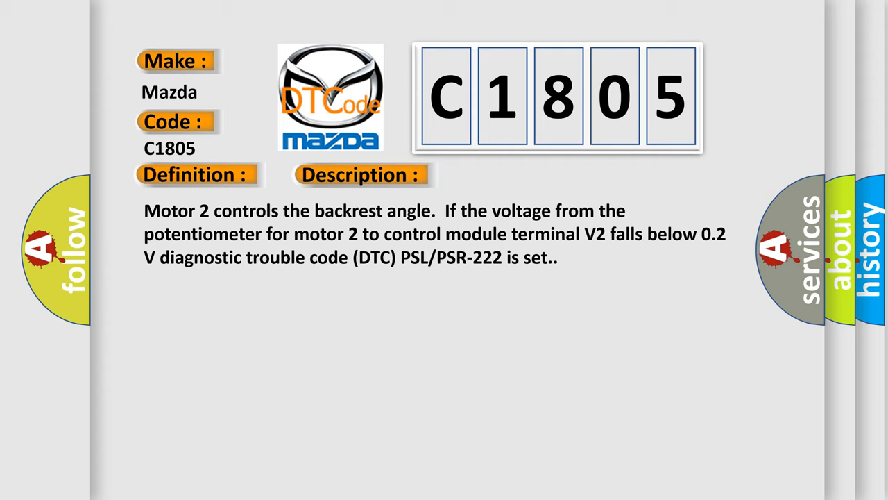
Step: Advance the C1805 slide from the Description to the Cause section
left_click(509, 174)
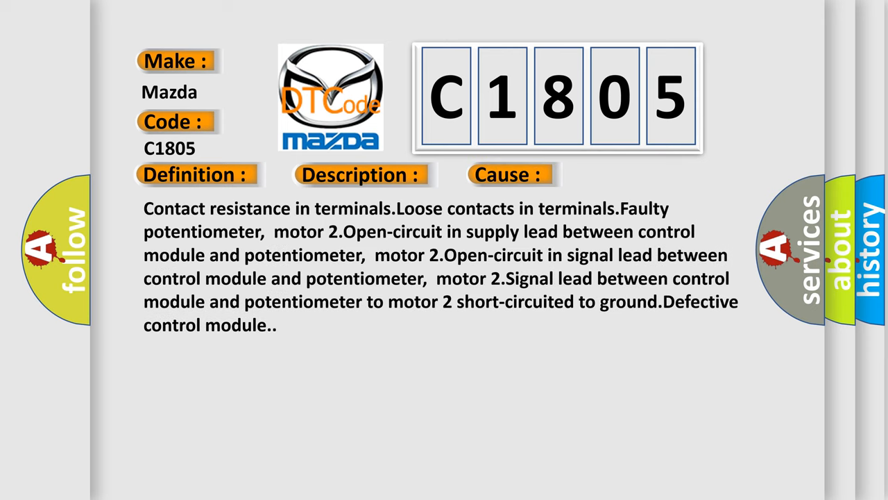